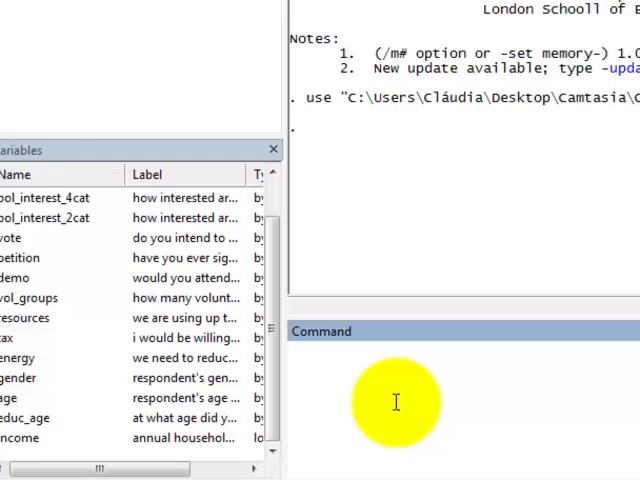
Run 'generate educ_age2=log(educ_age)', creating educ_age2 with 6 missing values.
type("g")
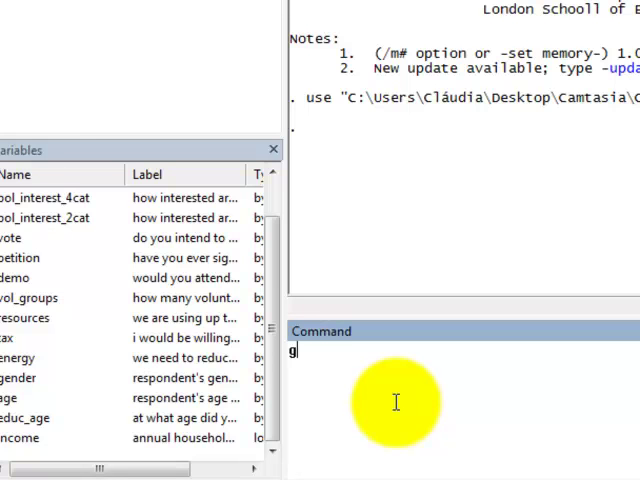
type("enerate")
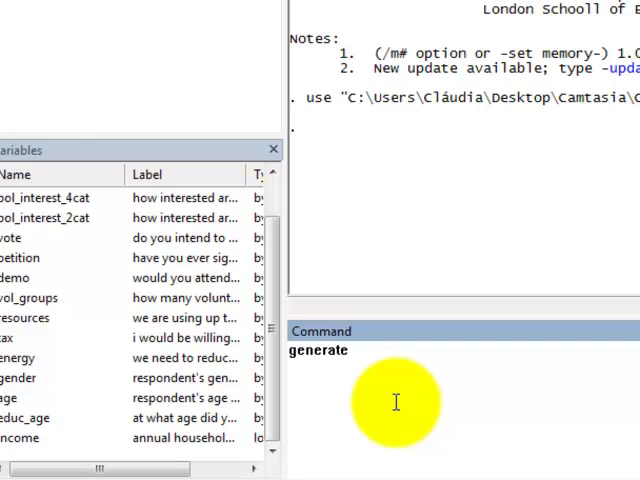
type("educ_age2")
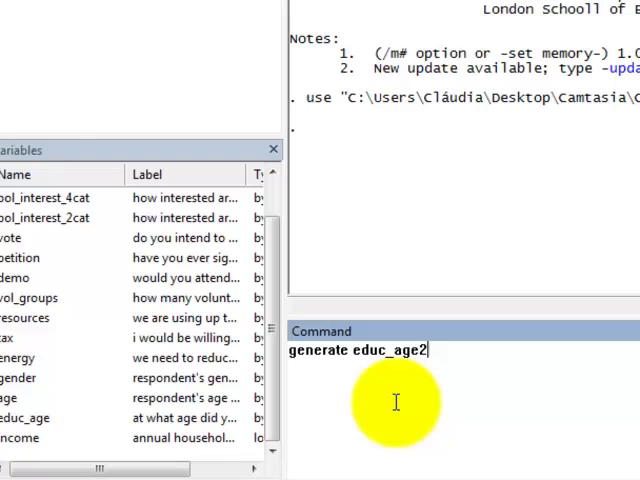
type("=")
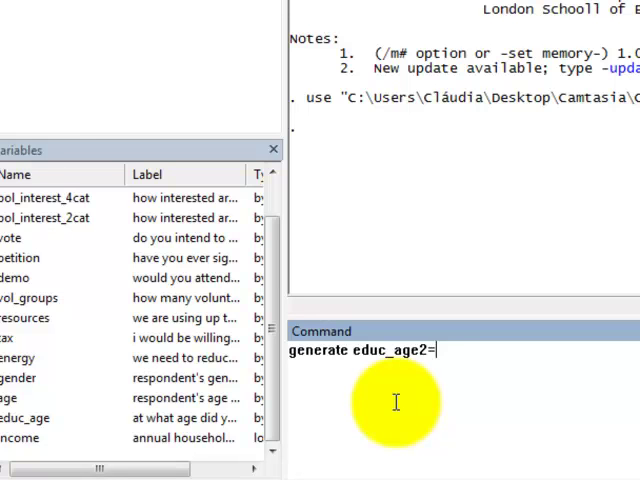
type("log(")
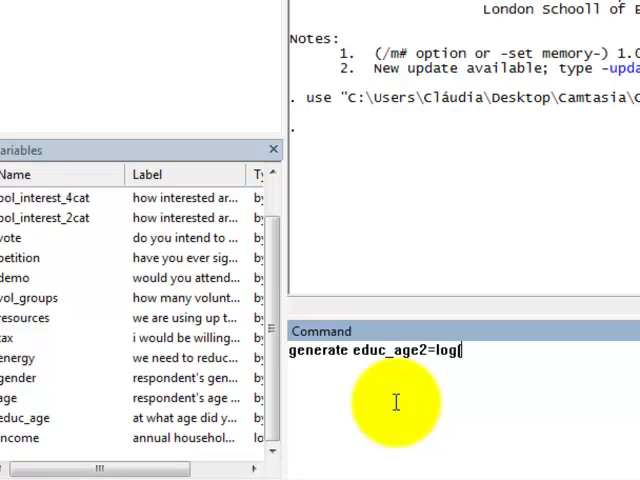
type("educ_")
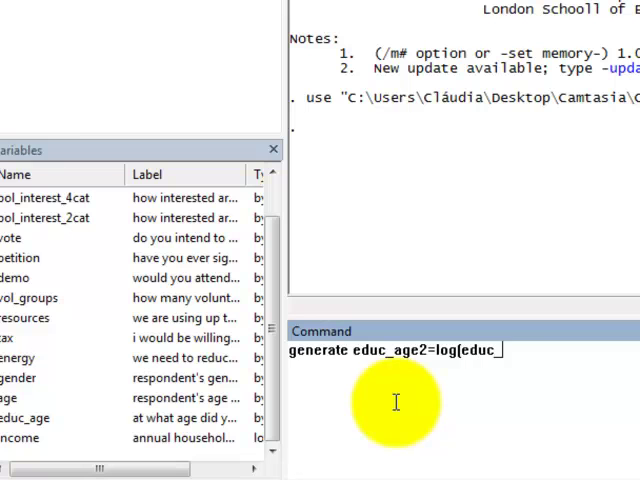
type("age)")
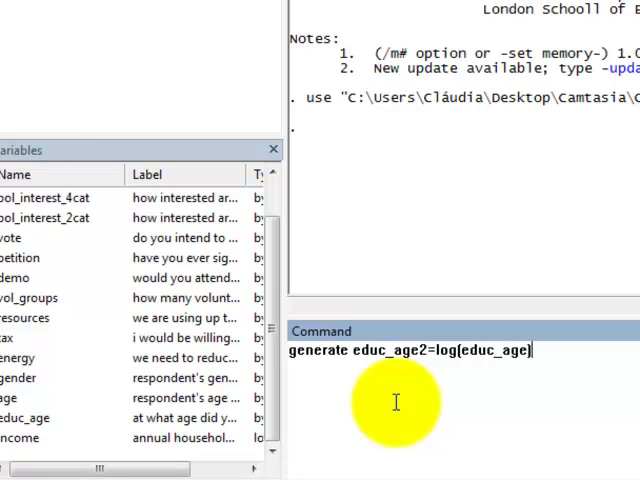
key("Return")
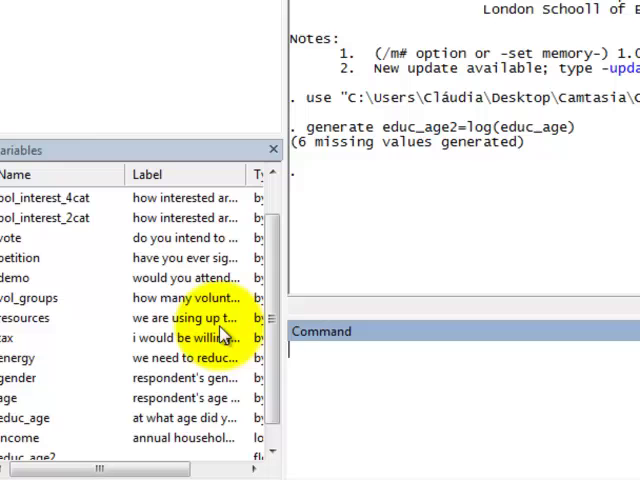